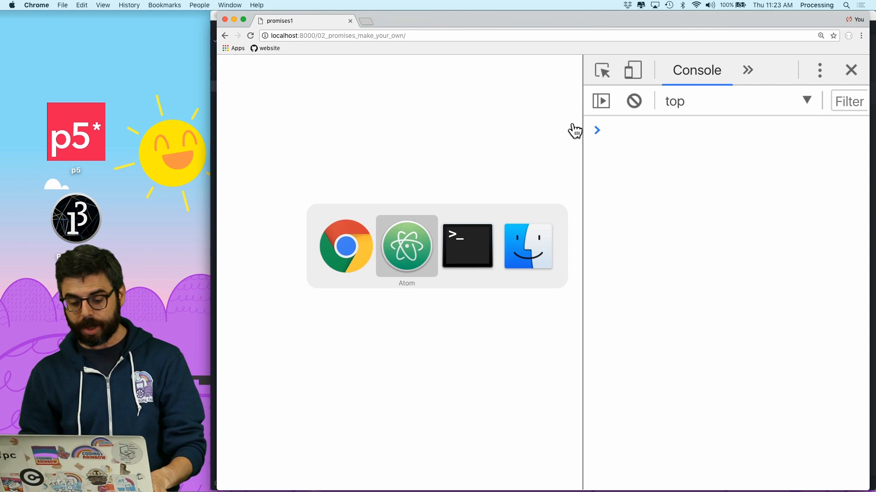
Switch from Chrome back to the sketch.js code in the editor.
{"action": "left_click", "coordinate": [407, 246]}
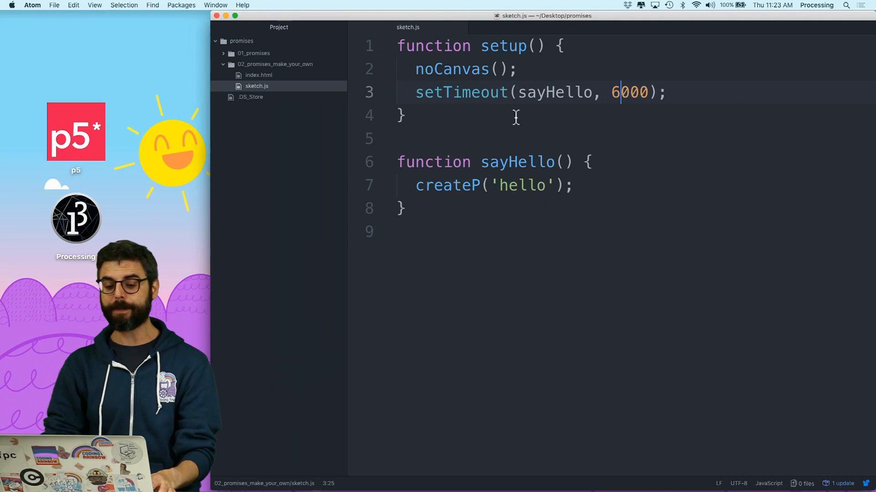
Write a new function stub below setup, trying setTimeoutPromise before settling on delay(time).
{"action": "left_click", "coordinate": [405, 115]}
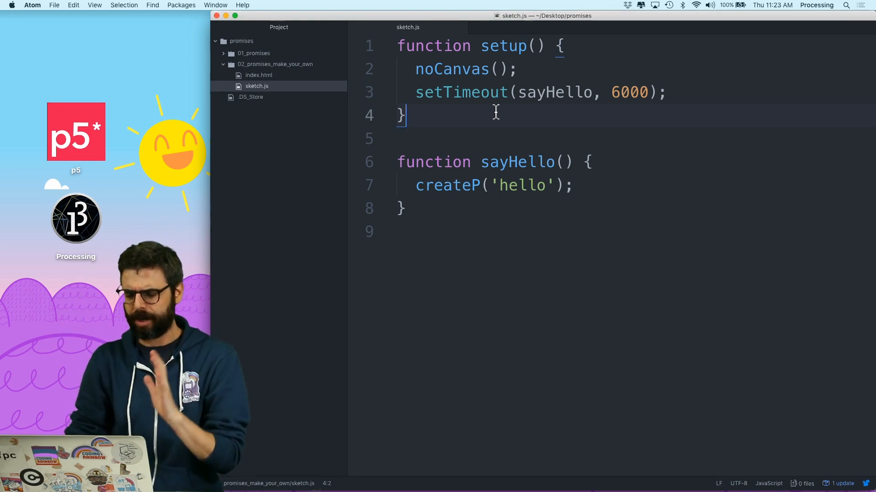
{"action": "type", "text": "f"}
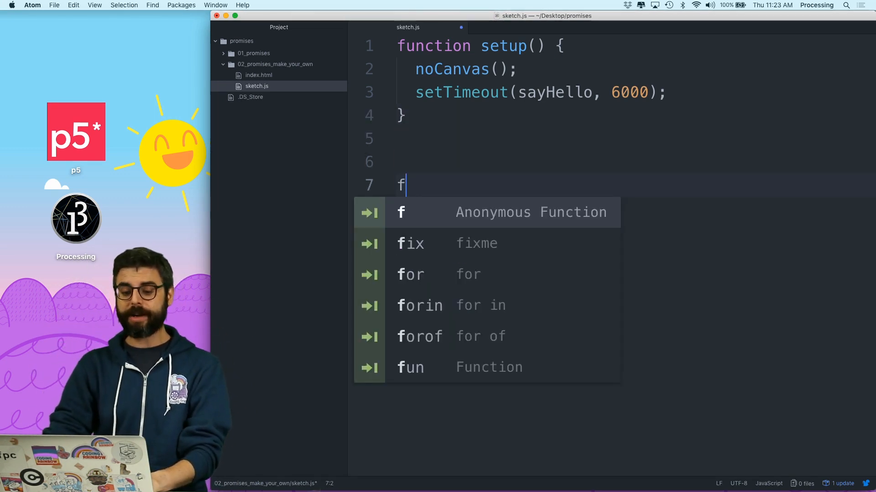
{"action": "type", "text": "unction"}
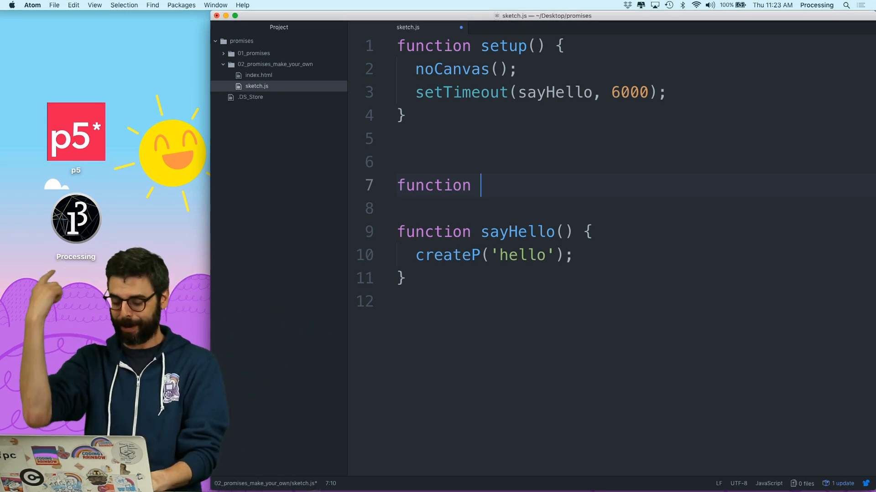
{"action": "type", "text": "delay"}
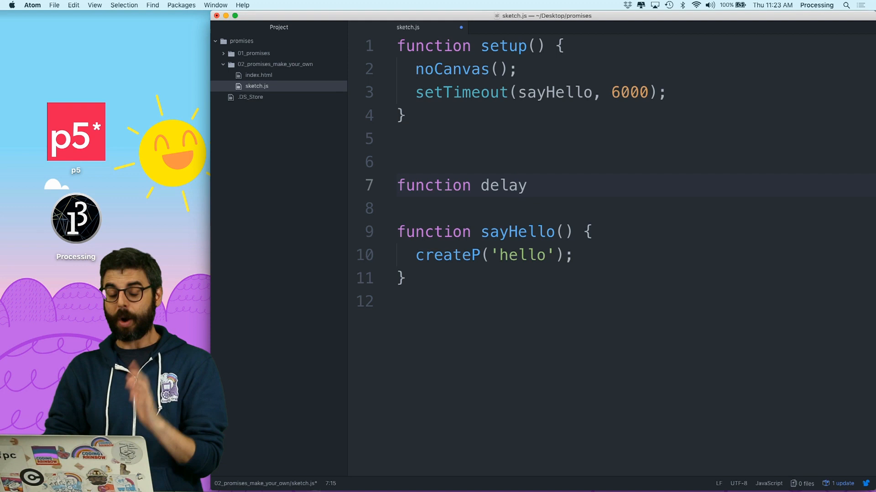
{"action": "key", "text": "Backspace"}
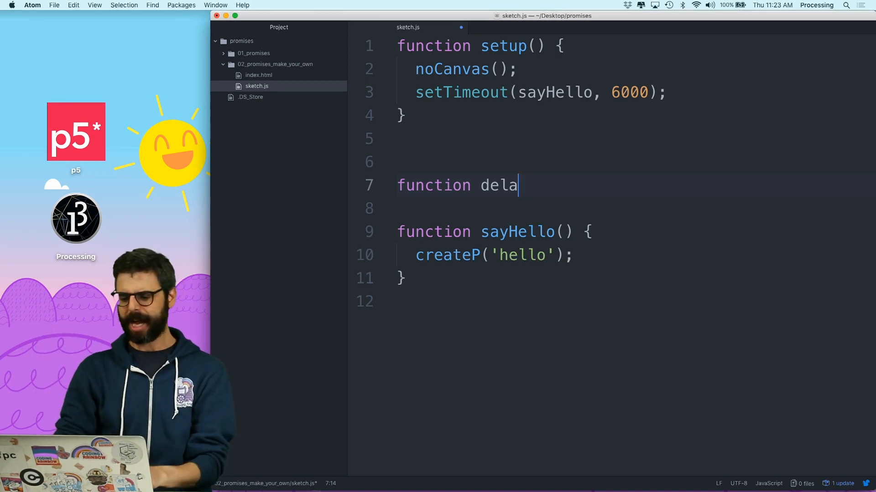
{"action": "type", "text": "setTimeoutP"}
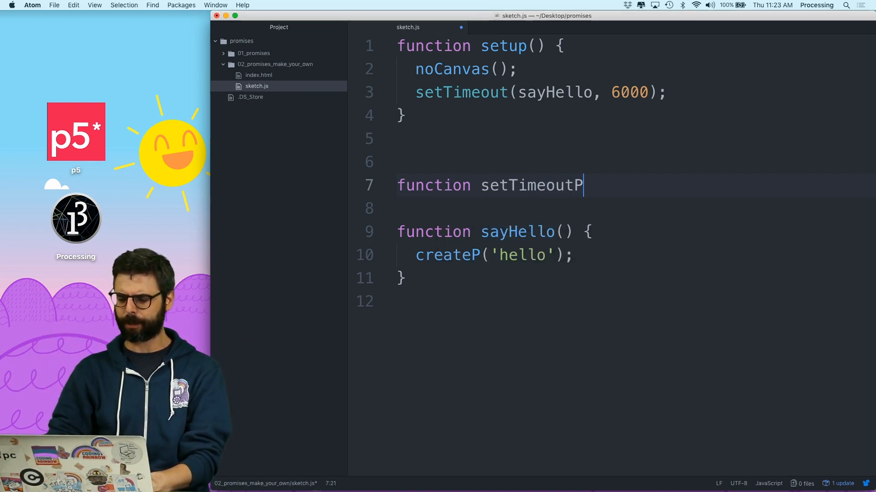
{"action": "type", "text": "romise"}
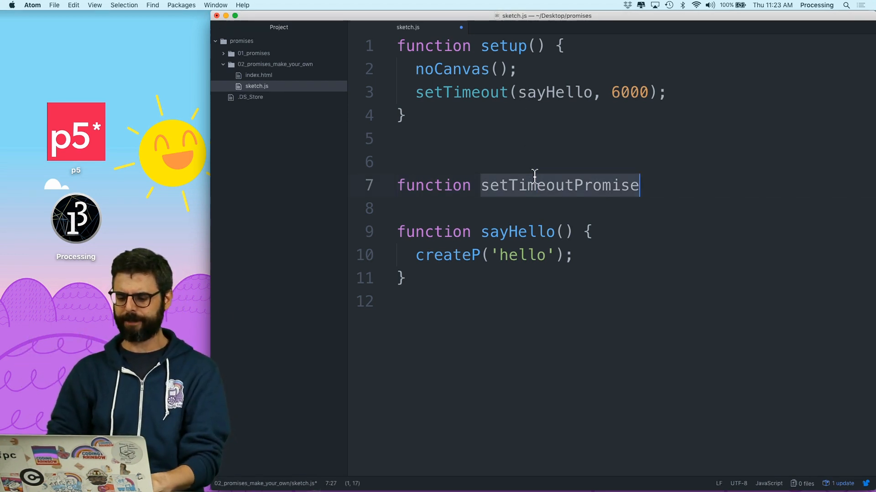
{"action": "type", "text": "delay() {"}
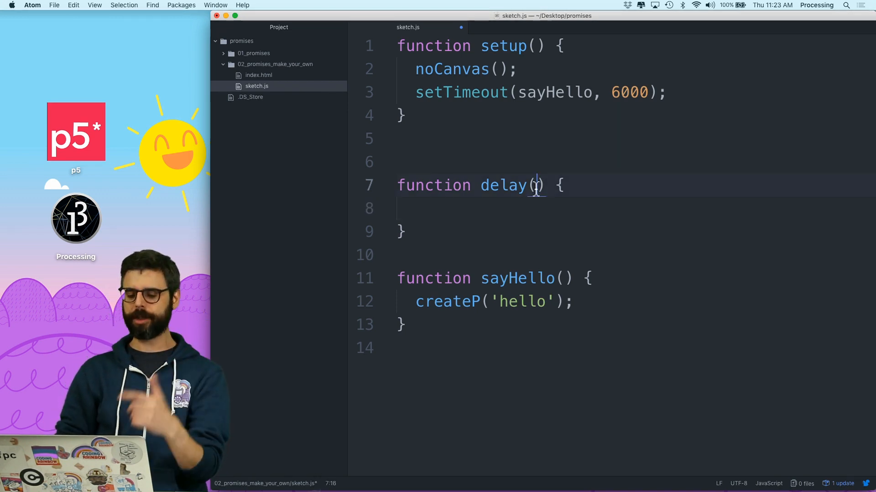
{"action": "type", "text": "time"}
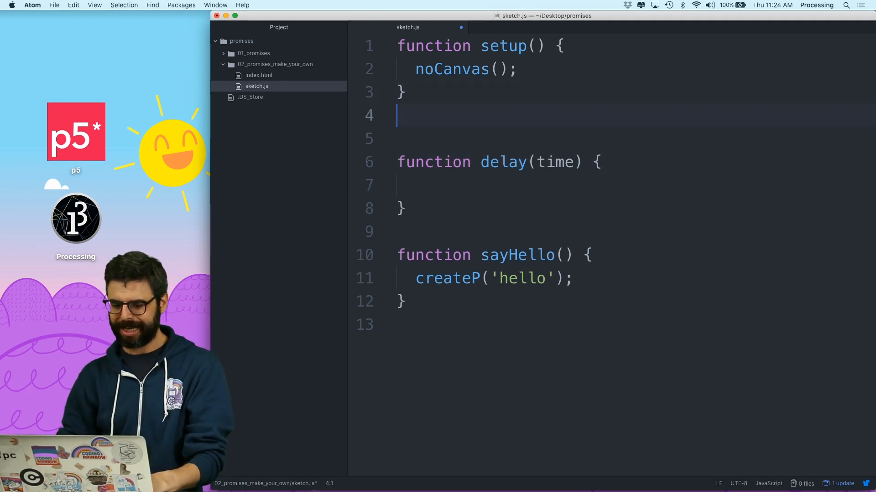
Move setTimeout(sayHello, time) into delay and call delay(1000) from setup.
{"action": "type", "text": "setTimeout(sayHello, 6000);"}
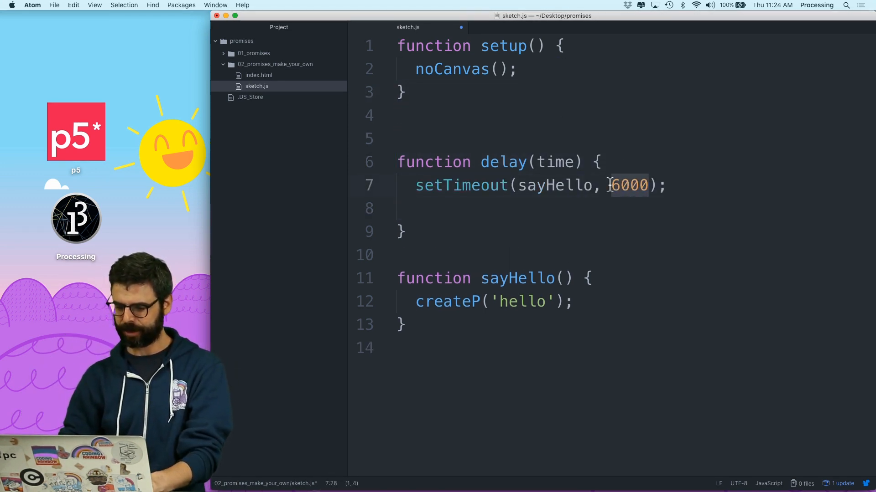
{"action": "type", "text": "time"}
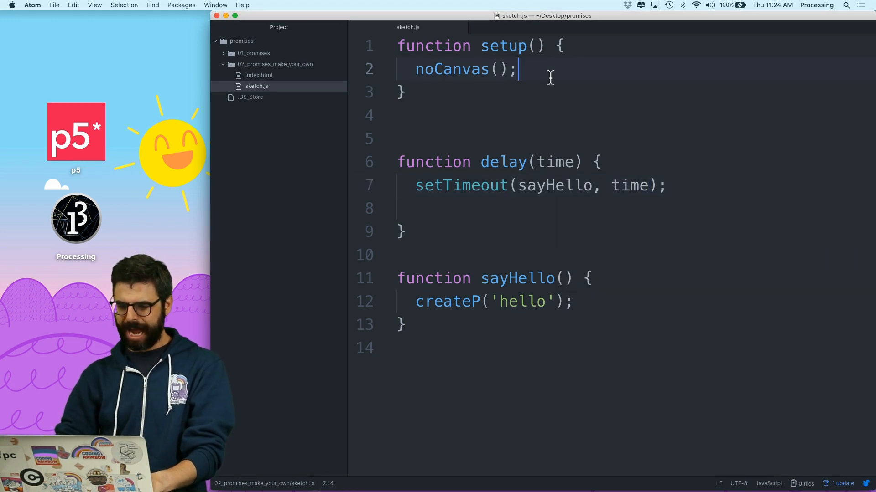
{"action": "type", "text": "delay("}
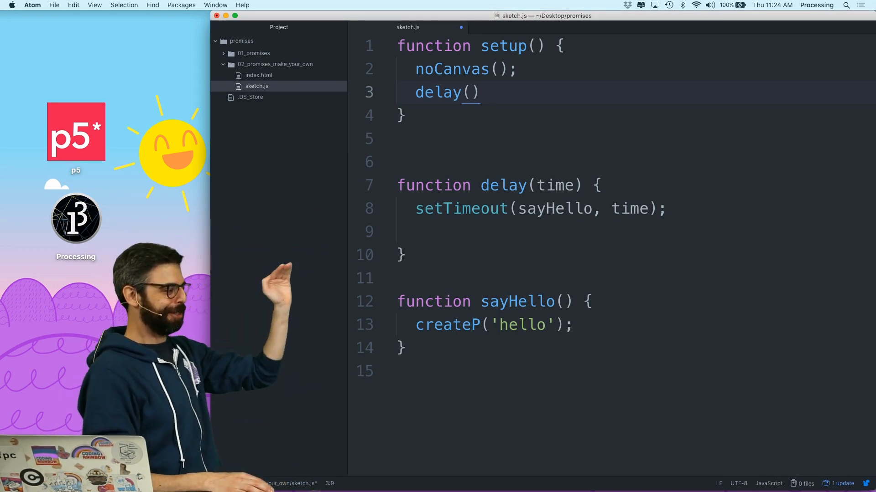
{"action": "type", "text": "1000"}
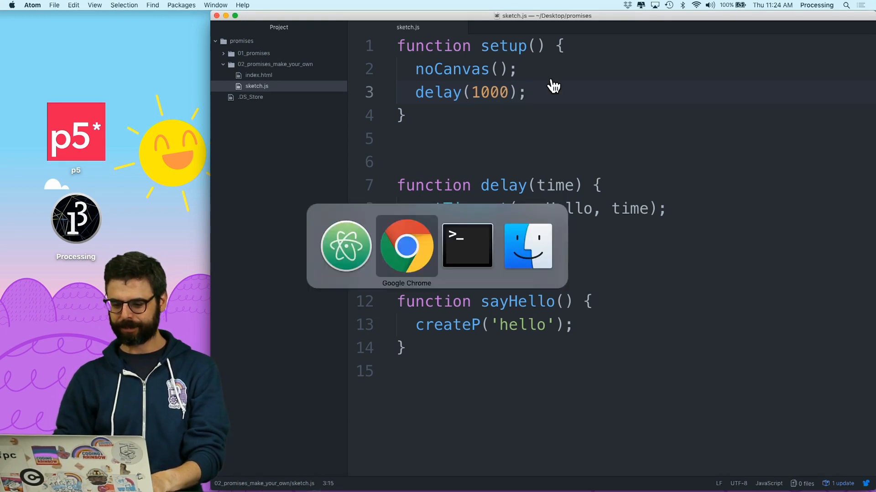
{"action": "left_click", "coordinate": [407, 245]}
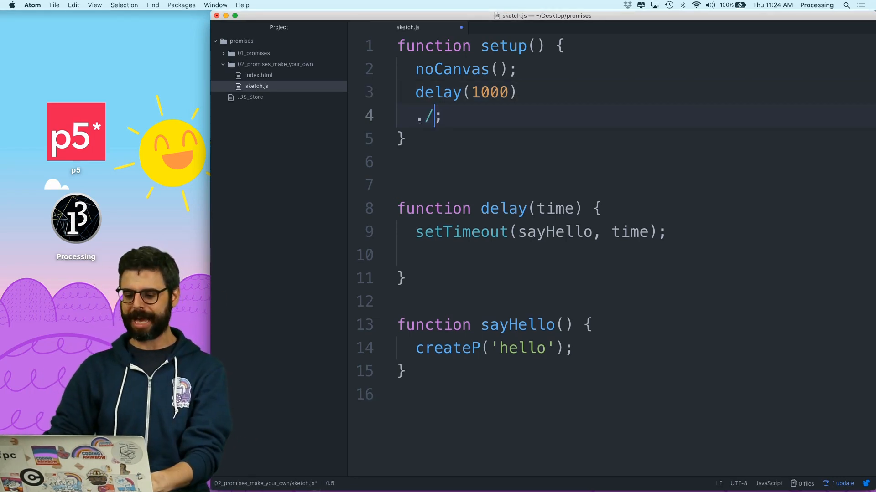
Chain .then(() => createP('hello')) onto delay(1000).
{"action": "type", "text": "then(("}
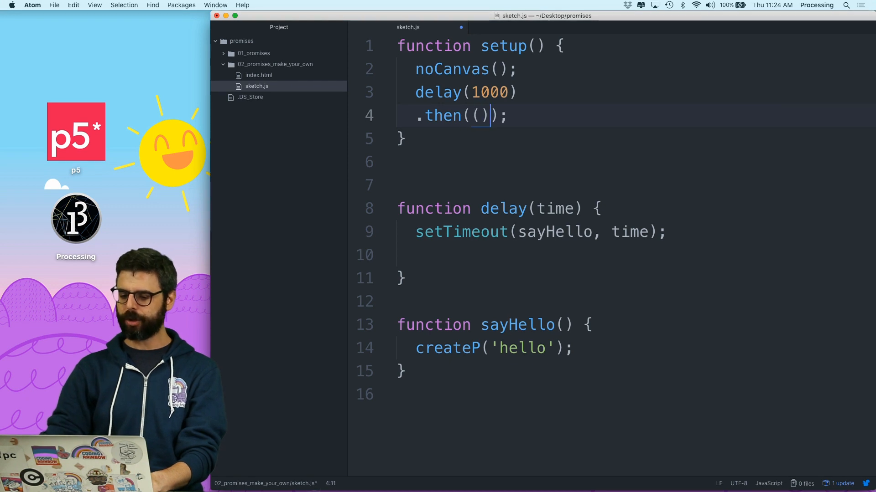
{"action": "type", "text": "=>"}
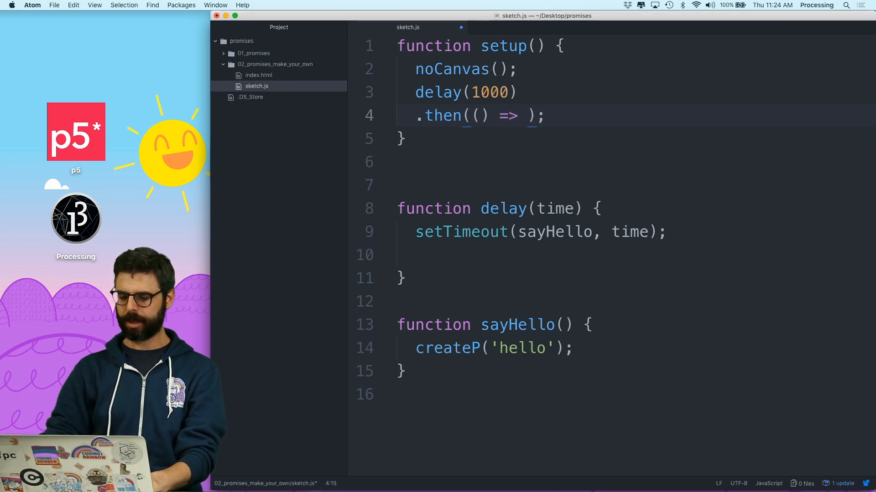
{"action": "type", "text": "createP('hello"}
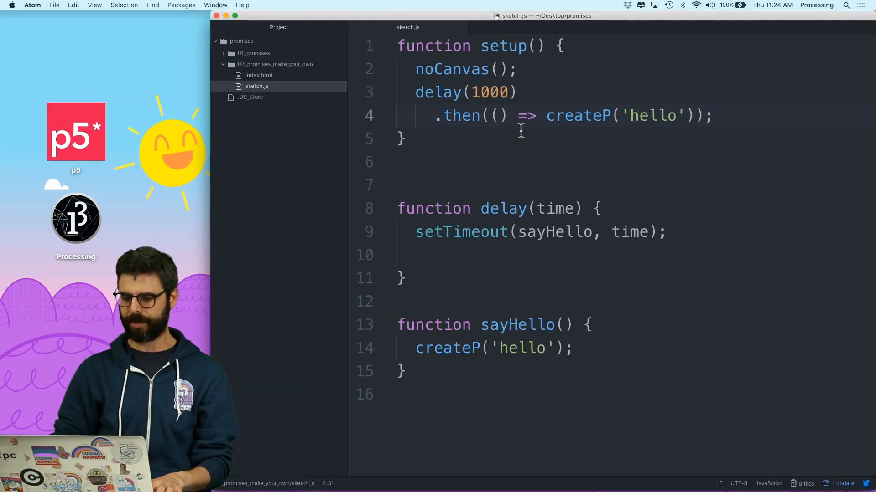
Add .catch((err) => console.log(err)); and drop the stray semicolon ending the then line.
{"action": "type", "text": ".catch((err) => console.log"}
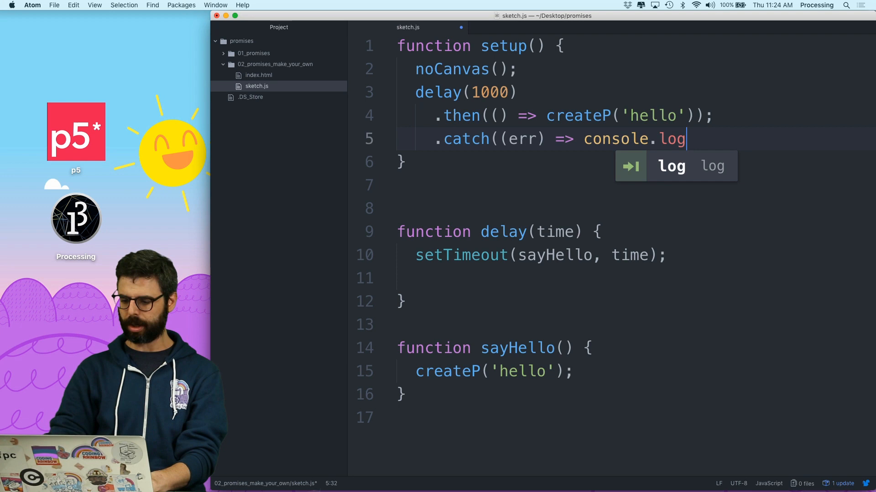
{"action": "type", "text": "(err));"}
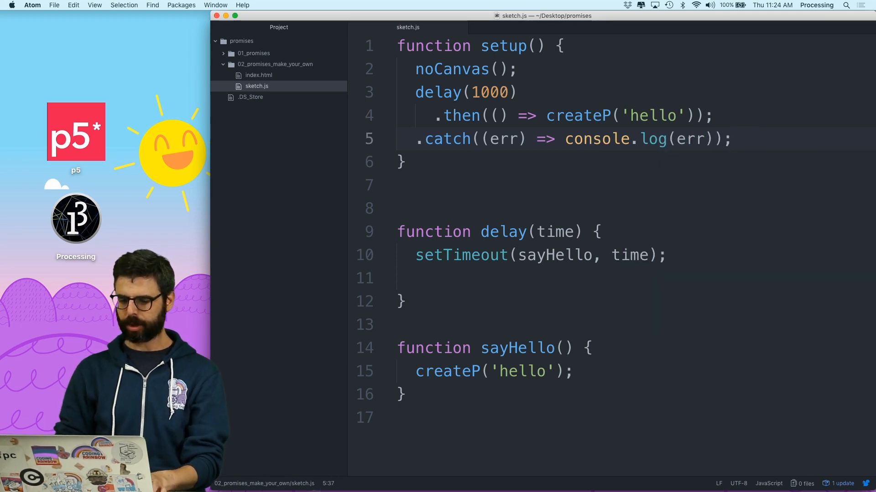
{"action": "left_click", "coordinate": [715, 116]}
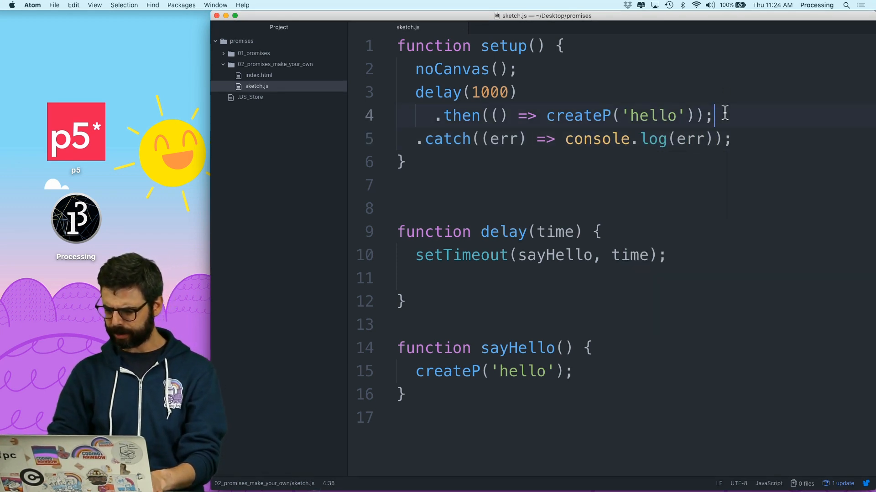
{"action": "key", "text": "Backspace"}
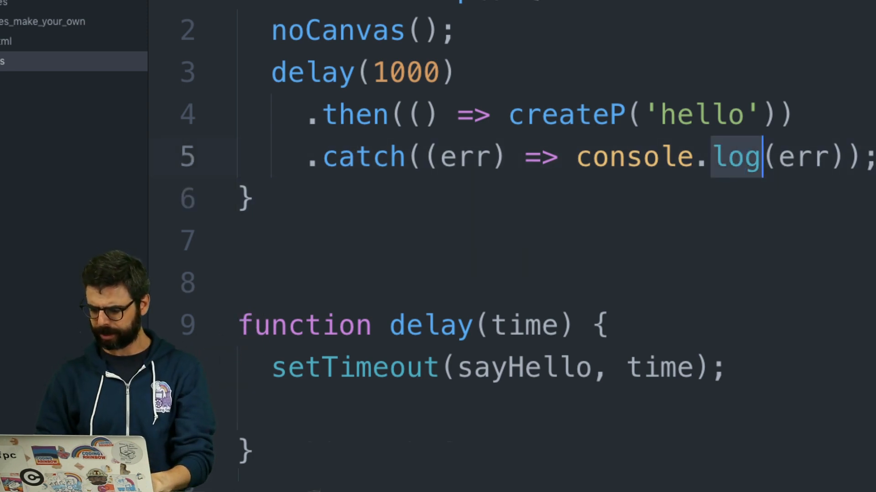
Change the catch handler to report err with console.error.
{"action": "type", "text": "error"}
{"action": "left_click", "coordinate": [567, 367]}
{"action": "type", "text": "//"}
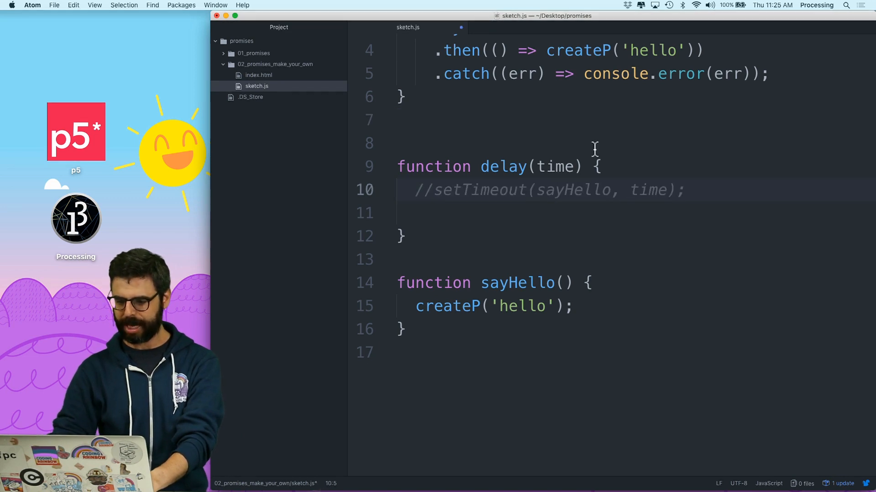
Have delay return new Promise() at the top of its body.
{"action": "type", "text": "return Promise();"}
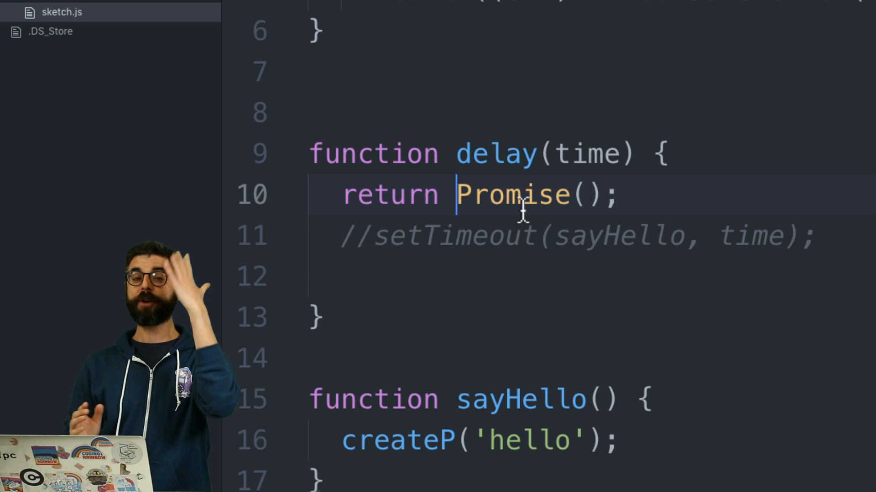
{"action": "type", "text": "new"}
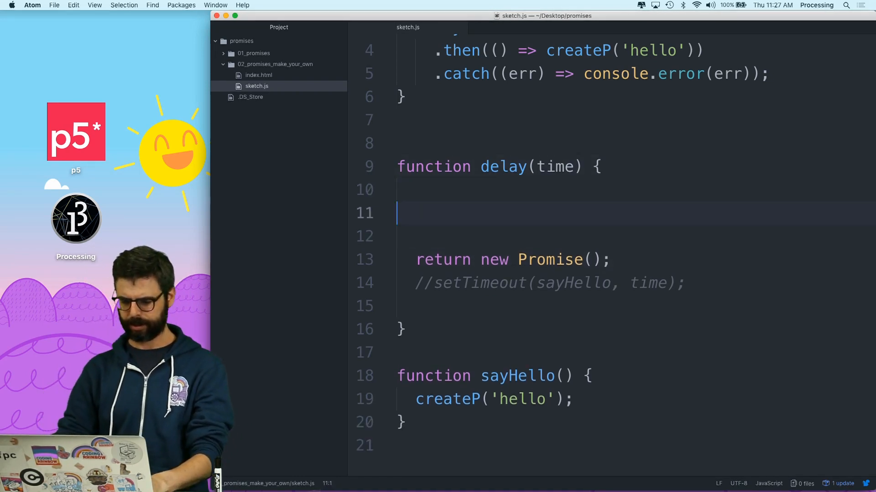
Experiment with a named dealWith handler and resolve/reject parameters for the Promise, correcting typos.
{"action": "type", "text": "func"}
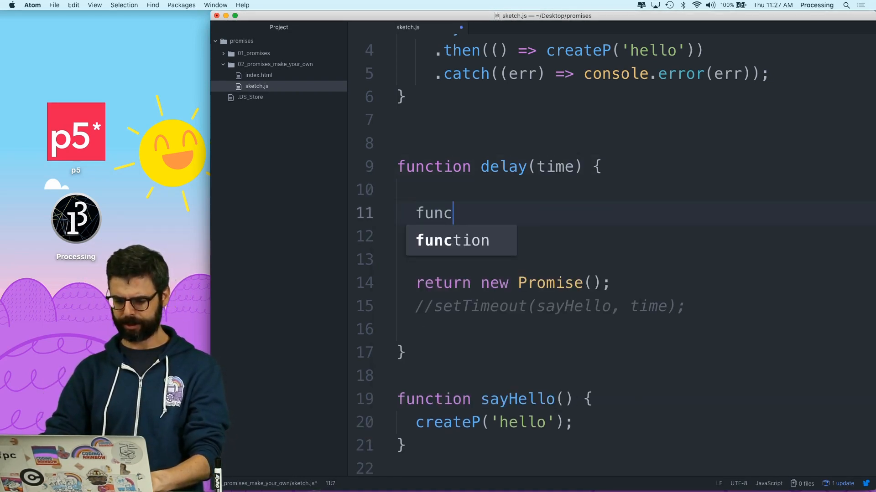
{"action": "type", "text": "tion dealWith"}
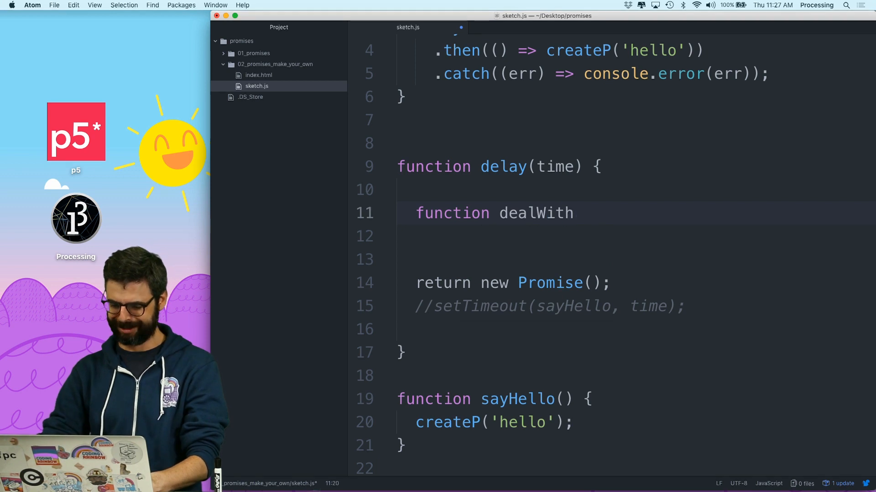
{"action": "type", "text": "Promise(resolve, rje"}
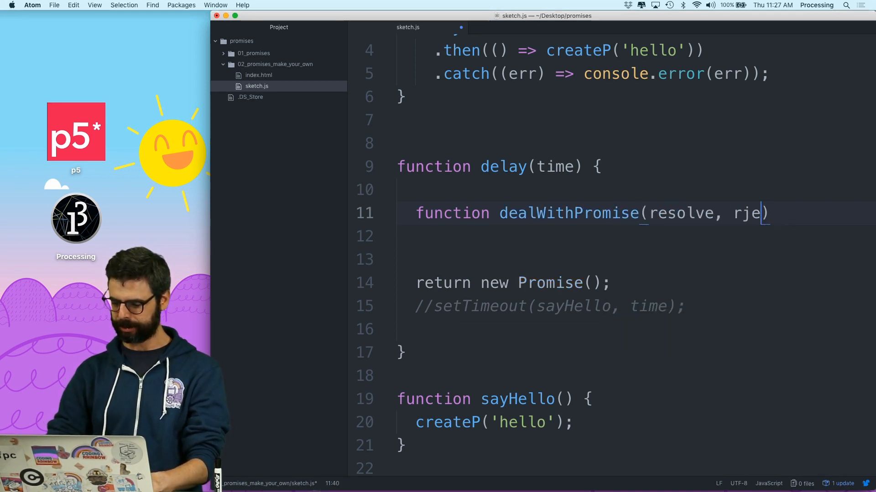
{"action": "key", "text": "Backspace"}
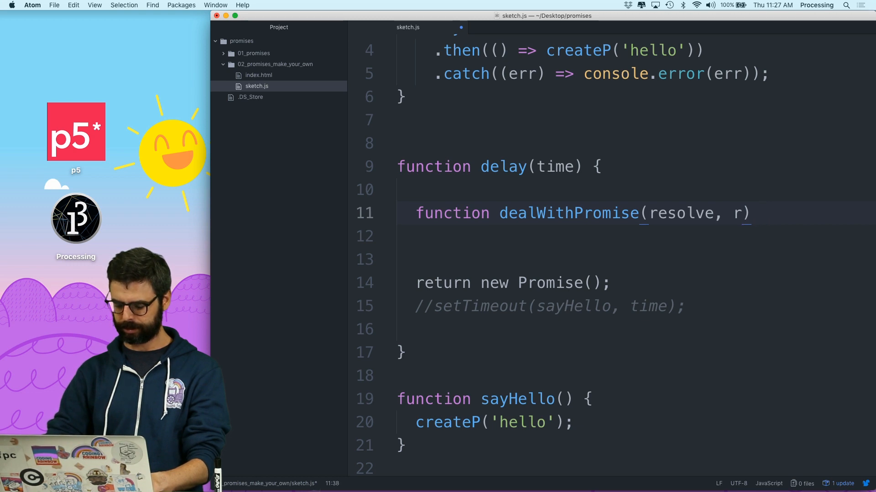
{"action": "type", "text": "ejecj"}
{"action": "left_click", "coordinate": [643, 283]}
{"action": "type", "text": "dealWithPrommise"}
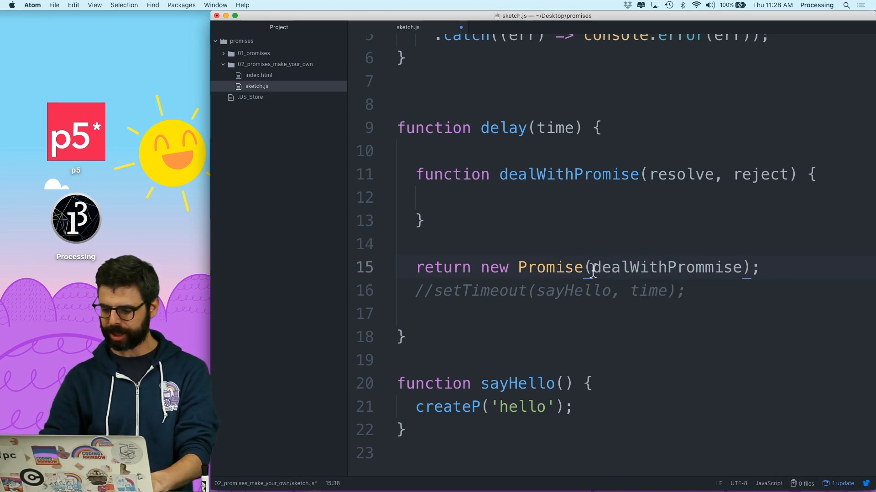
{"action": "key", "text": "Backspace"}
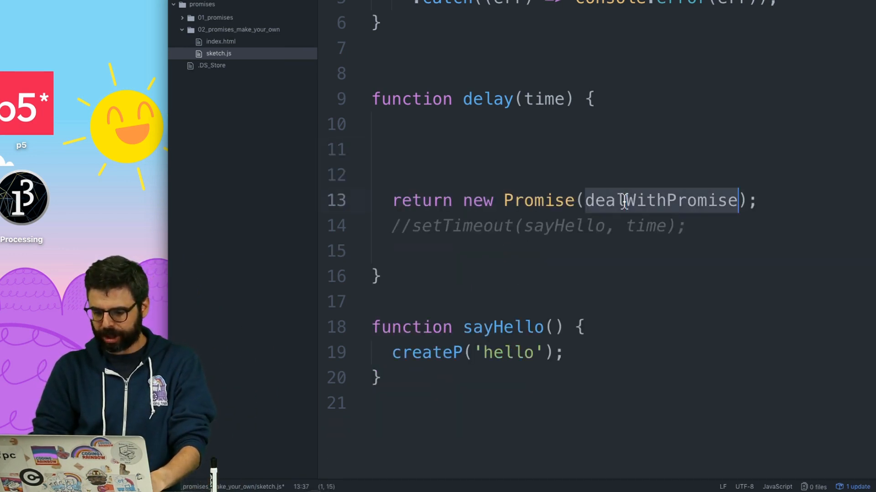
Settle on new Promise((resolve, reject) => { }) in arrow syntax and tidy delay's leftover lines.
{"action": "type", "text": "function(resolve, reject) {"}
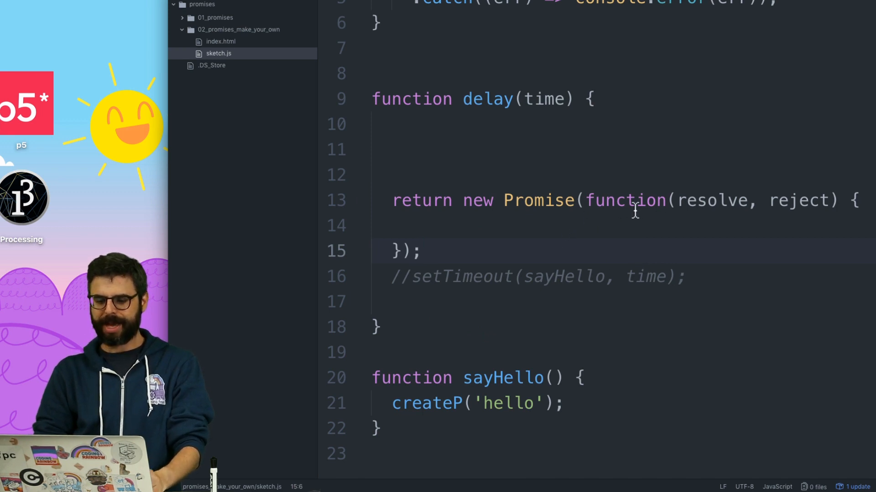
{"action": "double_click", "coordinate": [624, 200]}
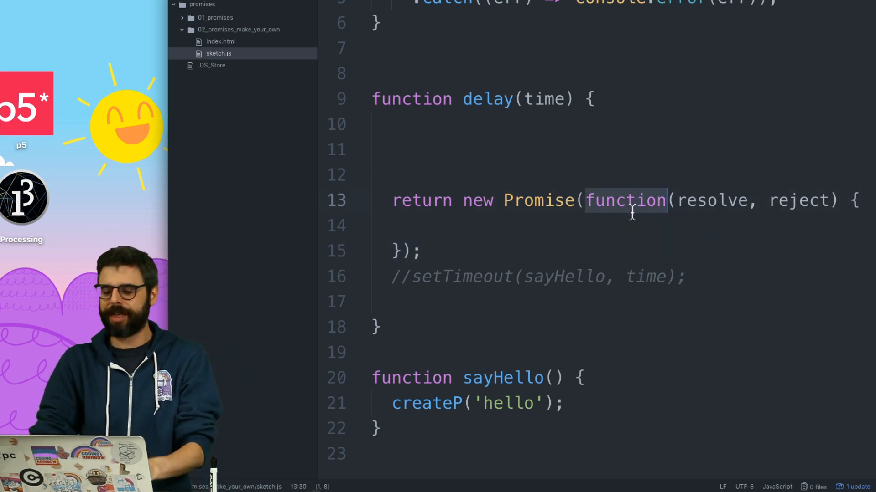
{"action": "key", "text": "Backspace"}
{"action": "type", "text": "=> "}
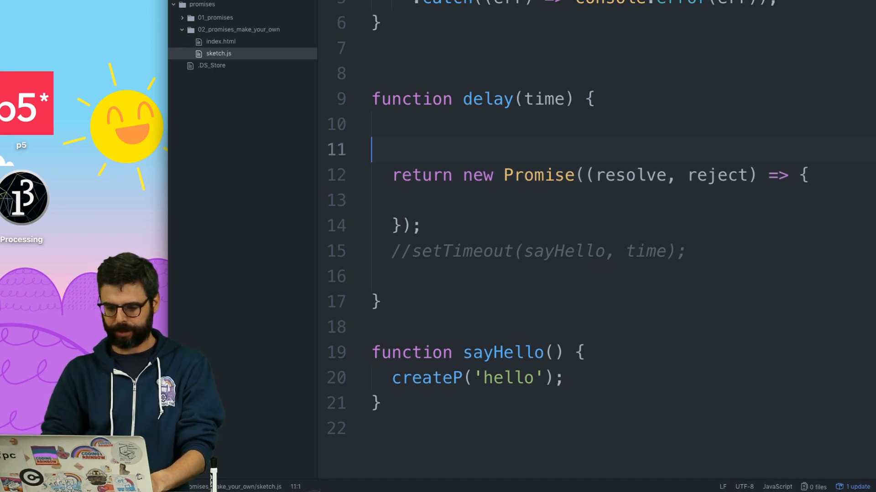
{"action": "key", "text": "Backspace"}
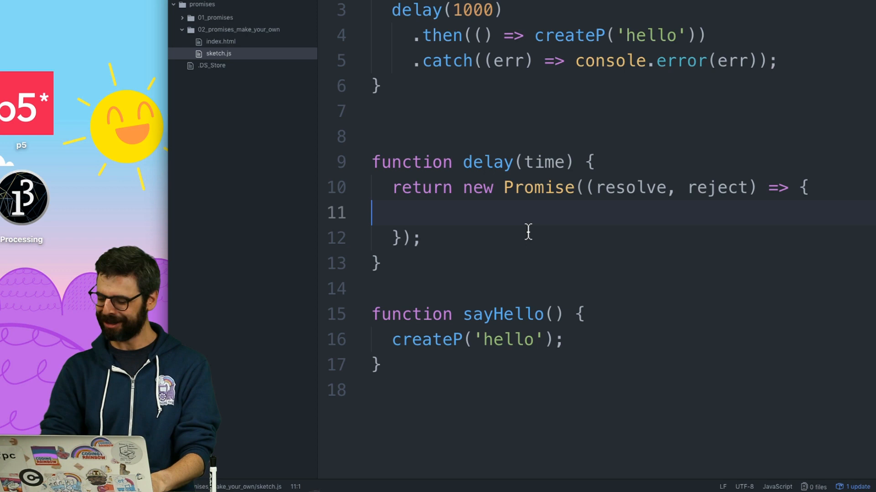
Inside the Promise body, call setTimeout(resolve, time).
{"action": "type", "text": "setTimeou"}
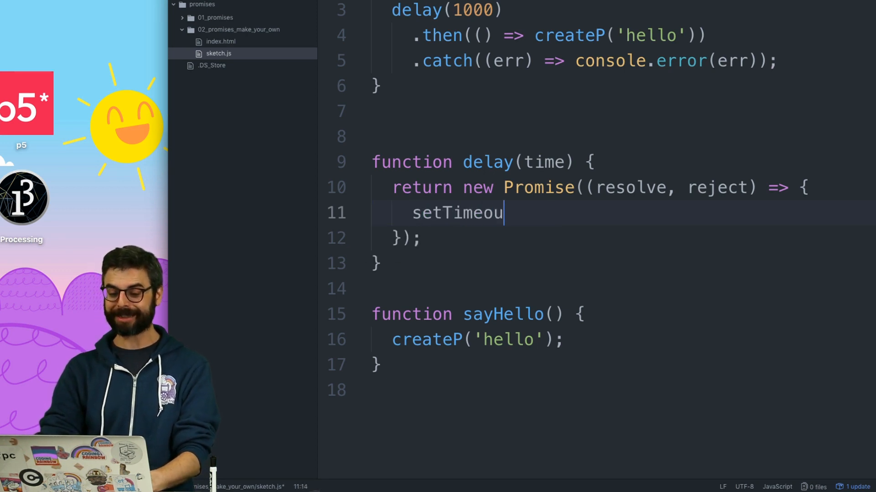
{"action": "type", "text": "t()"}
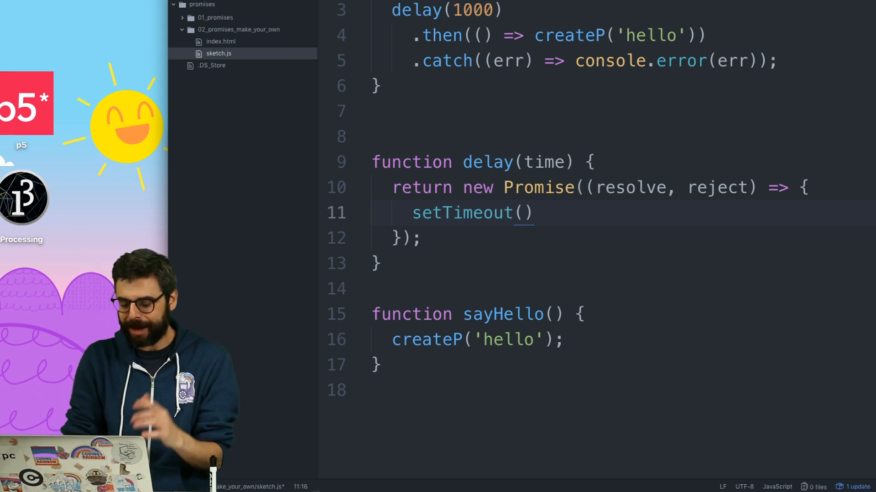
{"action": "type", "text": ", t"}
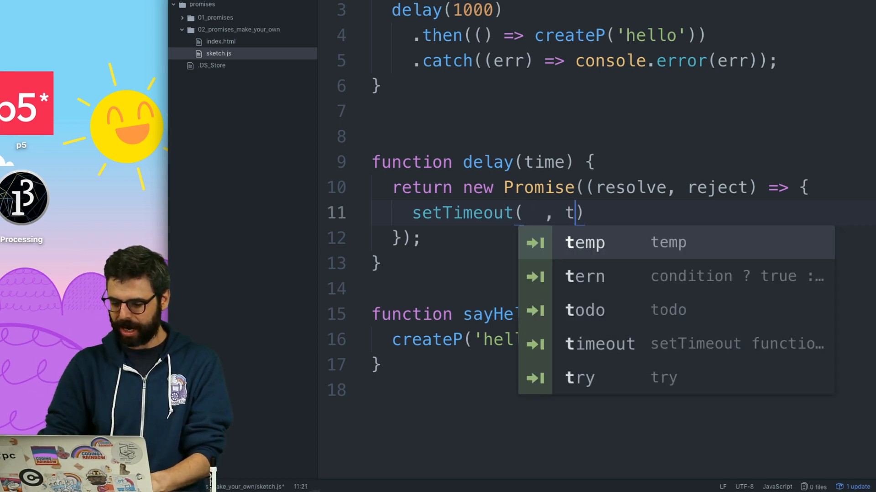
{"action": "type", "text": "ime"}
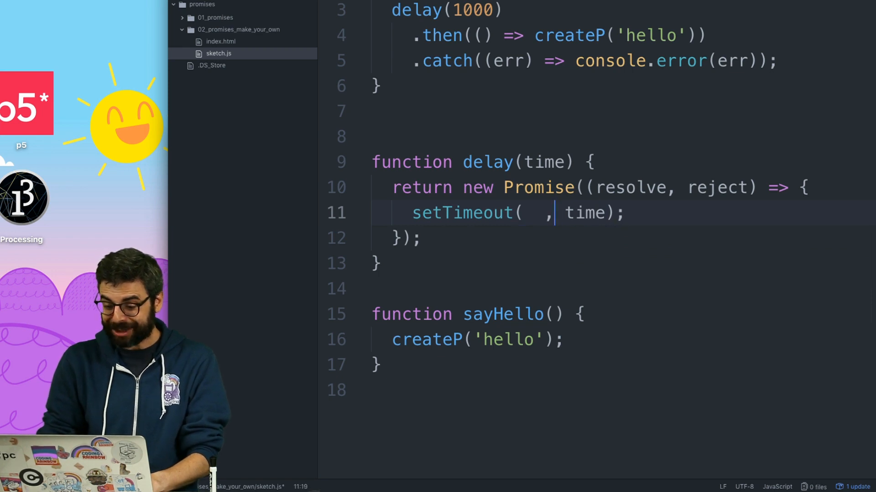
{"action": "type", "text": "resolve"}
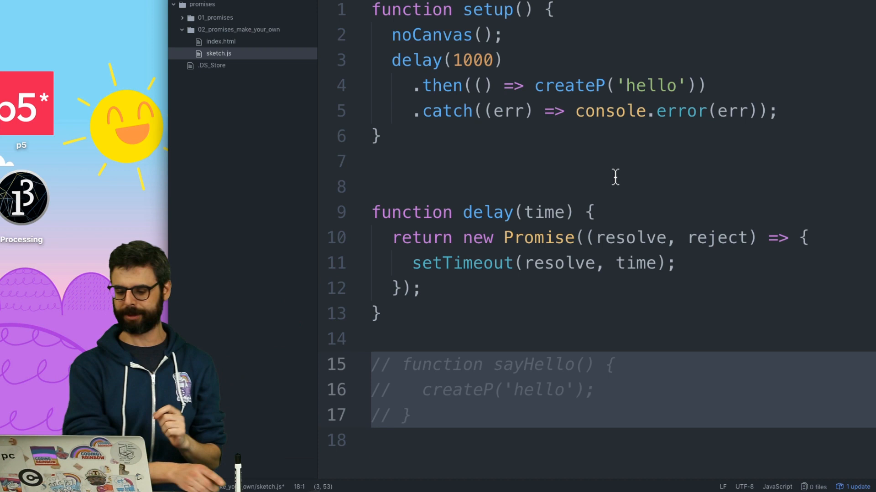
{"action": "key", "text": "cmd+tab"}
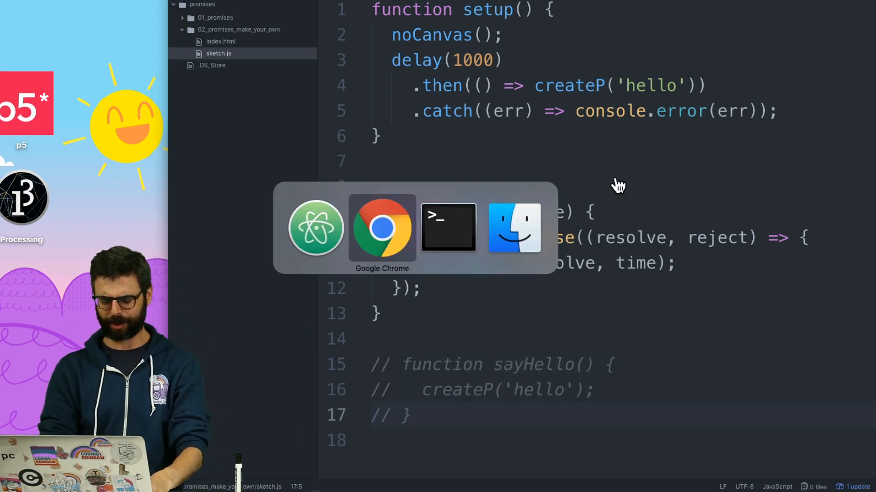
{"action": "left_click", "coordinate": [382, 227]}
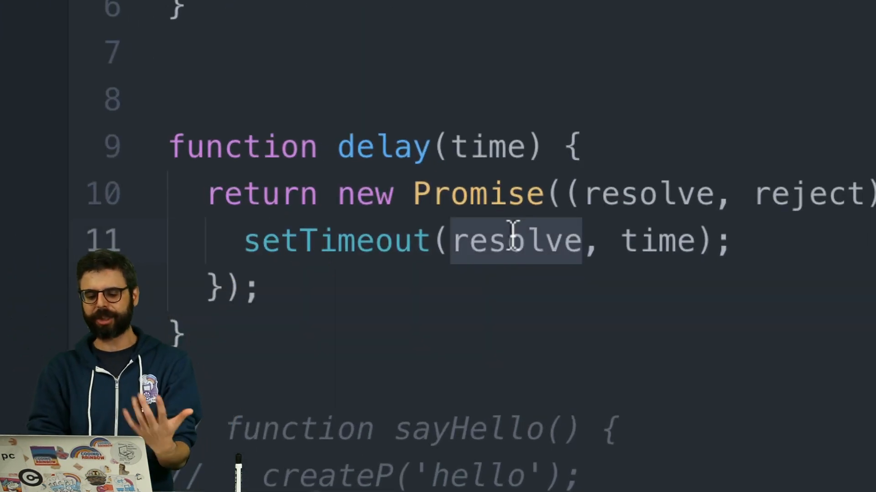
{"action": "type", "text": "() =>"}
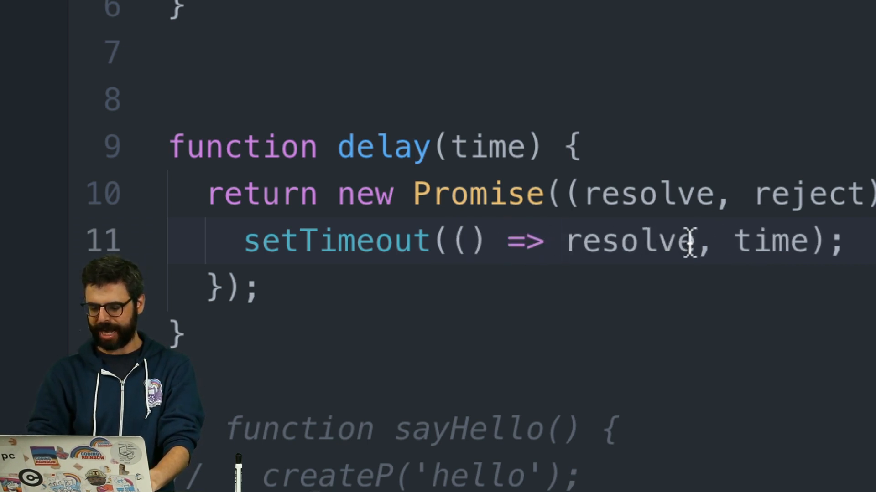
{"action": "type", "text": "()"}
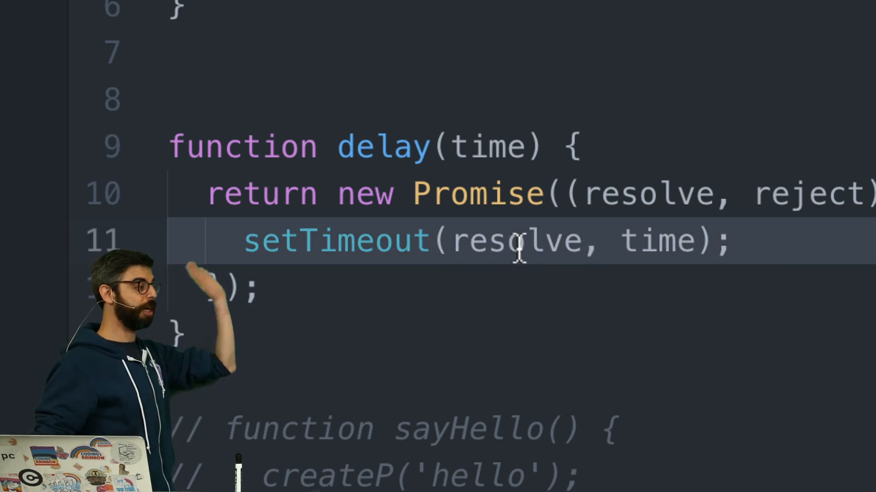
{"action": "double_click", "coordinate": [335, 241]}
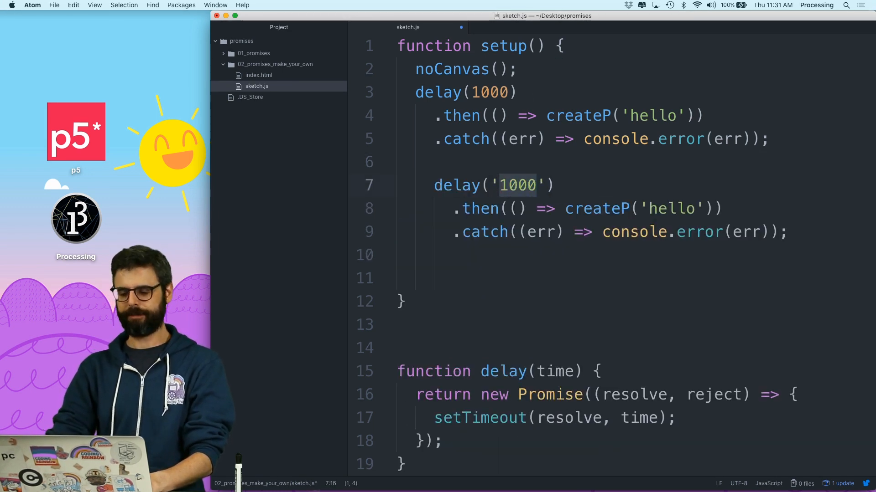
Make the second setup test call pass the string 'promising' to delay.
{"action": "type", "text": "promising"}
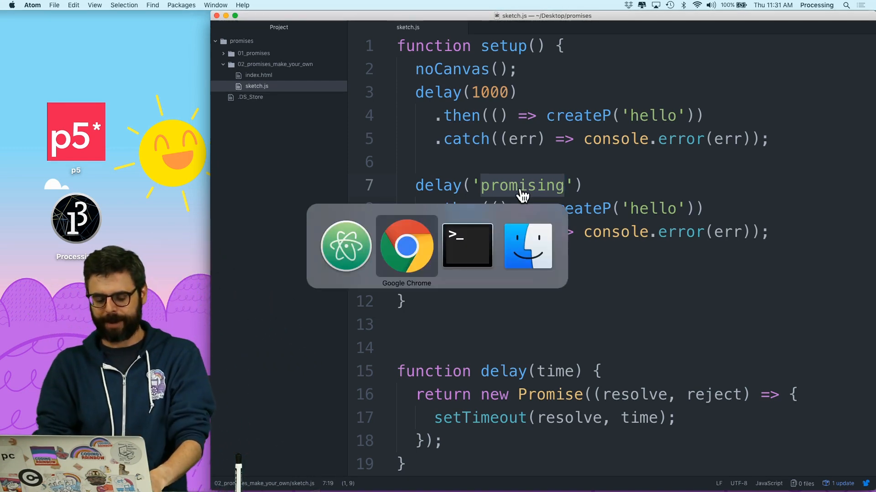
{"action": "left_click", "coordinate": [407, 246]}
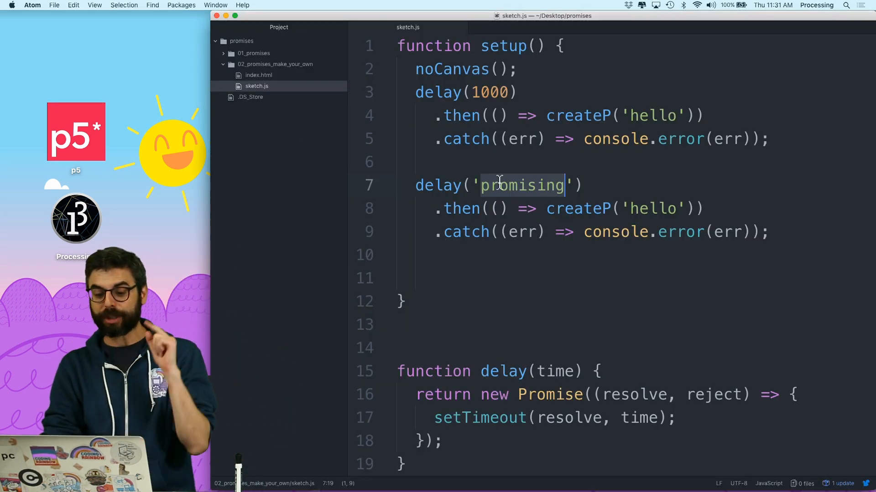
{"action": "scroll", "scroll_direction": "down", "scroll_amount": 3}
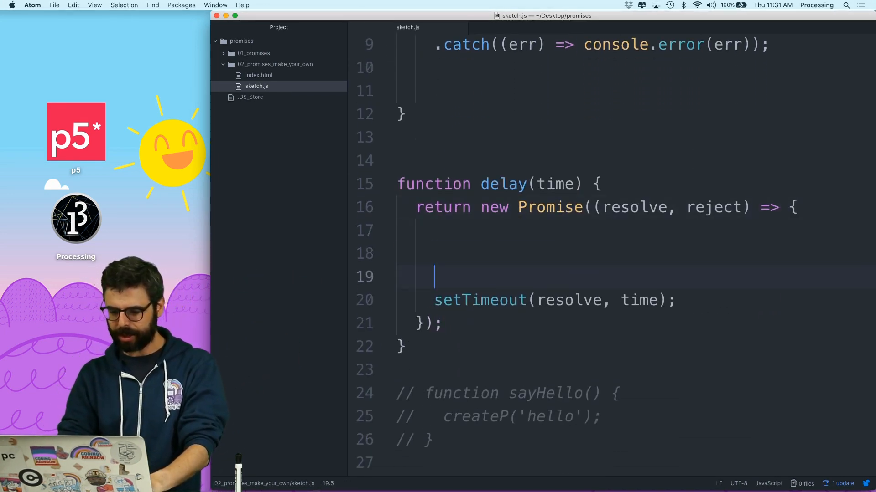
Add if (isNaN(time)) { reject(); } above setTimeout so delay rejects non-numbers.
{"action": "type", "text": "if ()"}
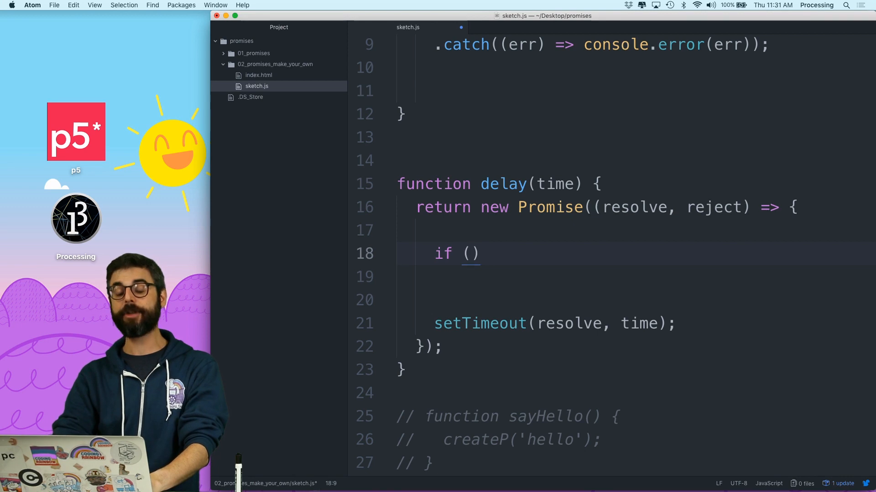
{"action": "type", "text": "i"}
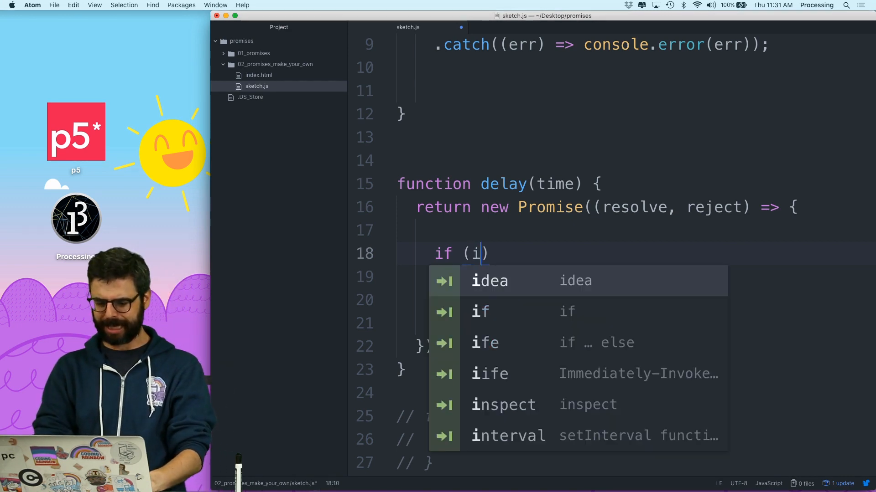
{"action": "type", "text": "sNaN(time"}
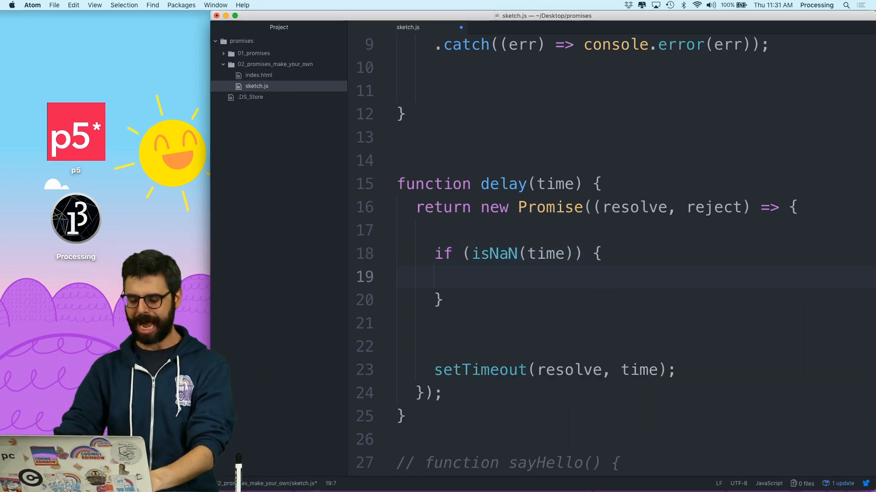
{"action": "type", "text": "reject();"}
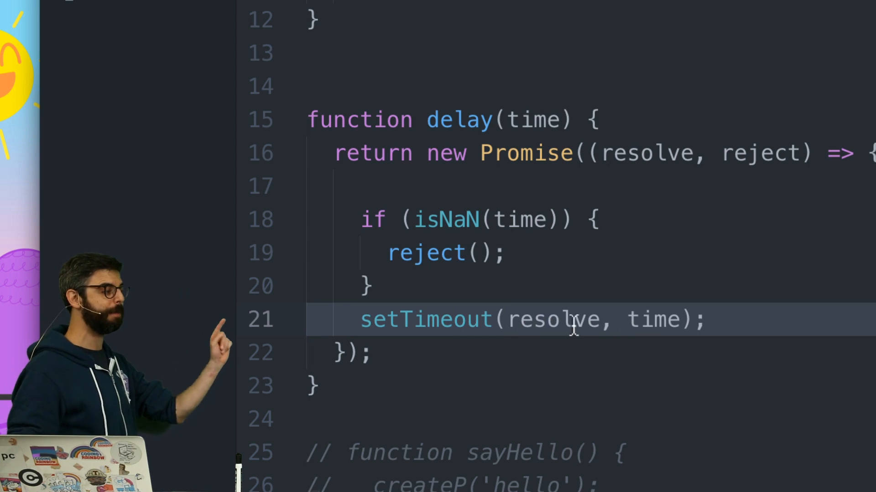
{"action": "double_click", "coordinate": [652, 319]}
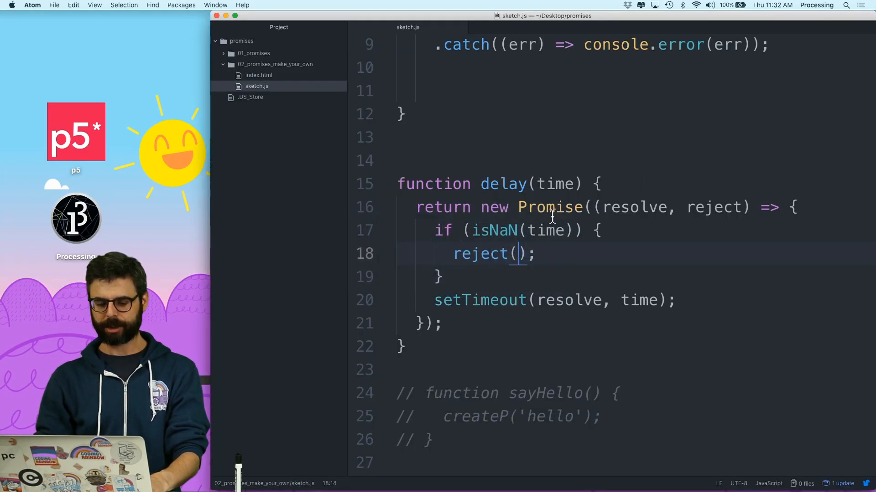
{"action": "scroll", "scroll_direction": "up", "scroll_amount": 3}
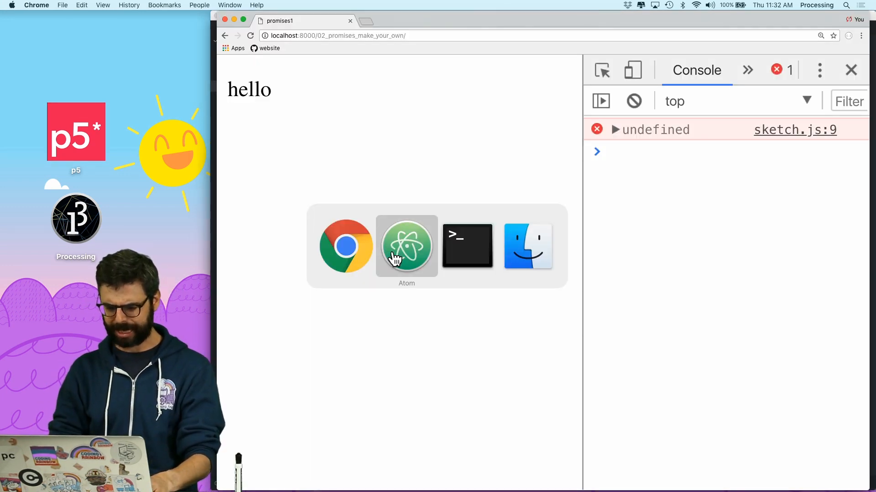
Reject with new Error('delay requires a valid number') and drop the duplicate delay call in setup.
{"action": "left_click", "coordinate": [406, 246]}
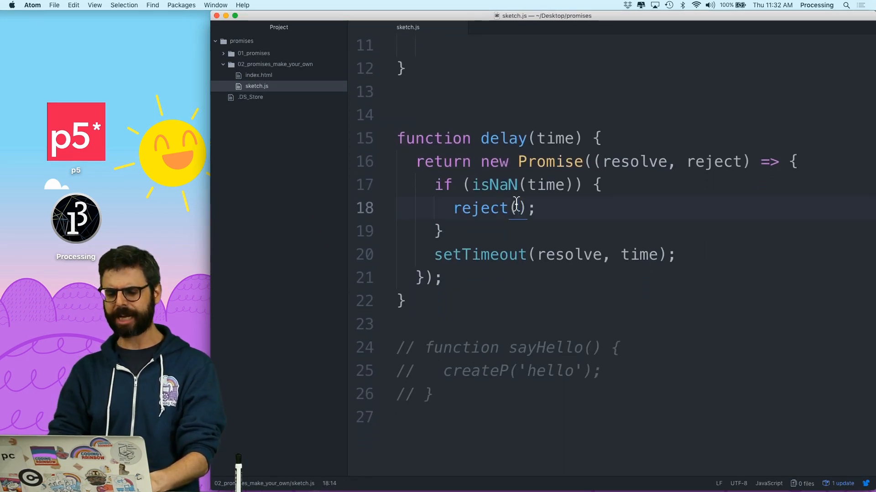
{"action": "type", "text": "new Error(\"Y"}
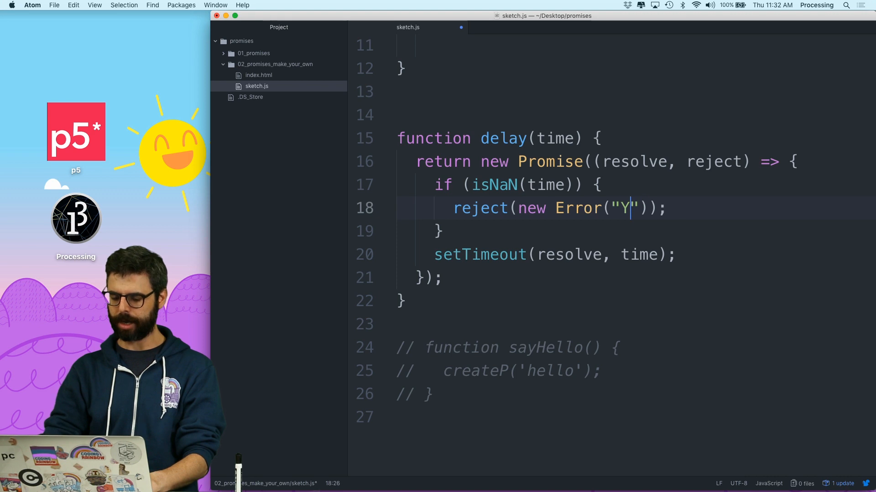
{"action": "type", "text": "delay requir'"}
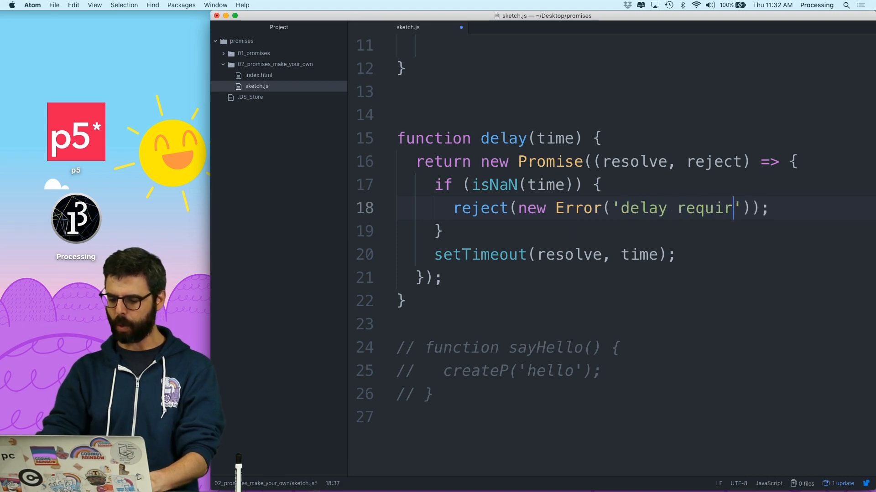
{"action": "type", "text": "es a valid numbe"}
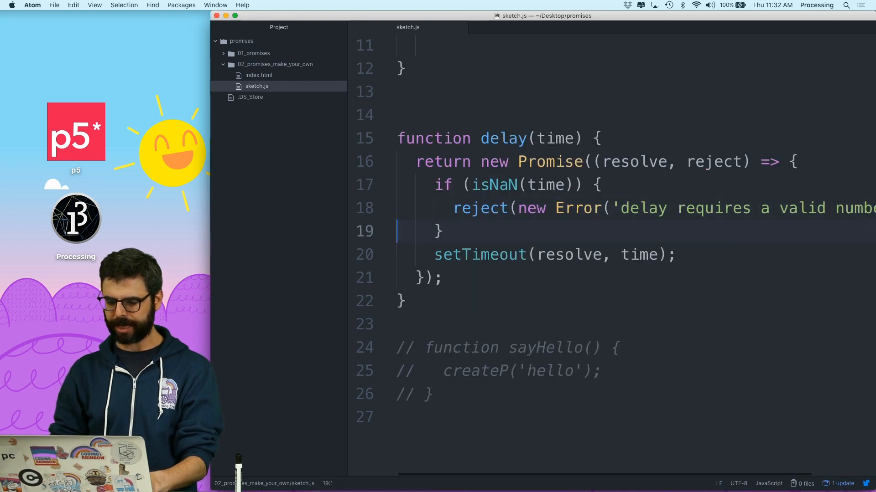
{"action": "scroll", "scroll_direction": "up", "scroll_amount": 3}
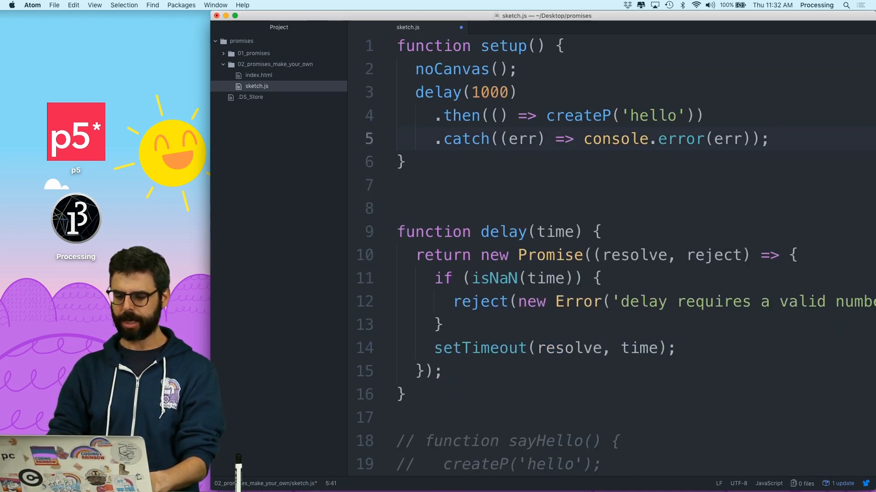
Pass the string 'blah' to delay() in setup instead of 1000.
{"action": "scroll", "scroll_direction": "down", "scroll_amount": 3}
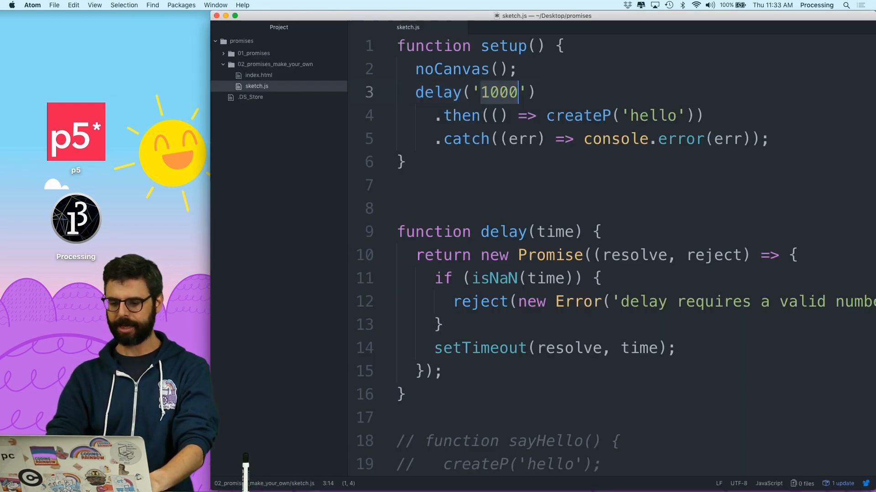
{"action": "type", "text": "blah"}
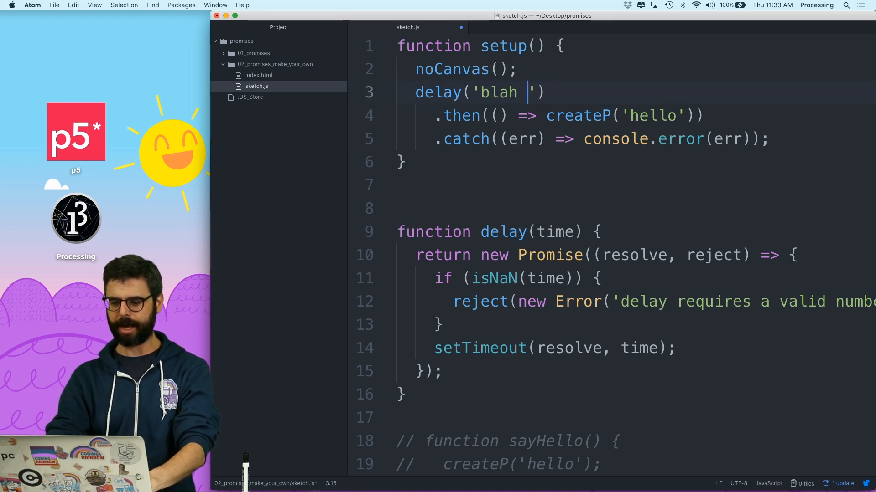